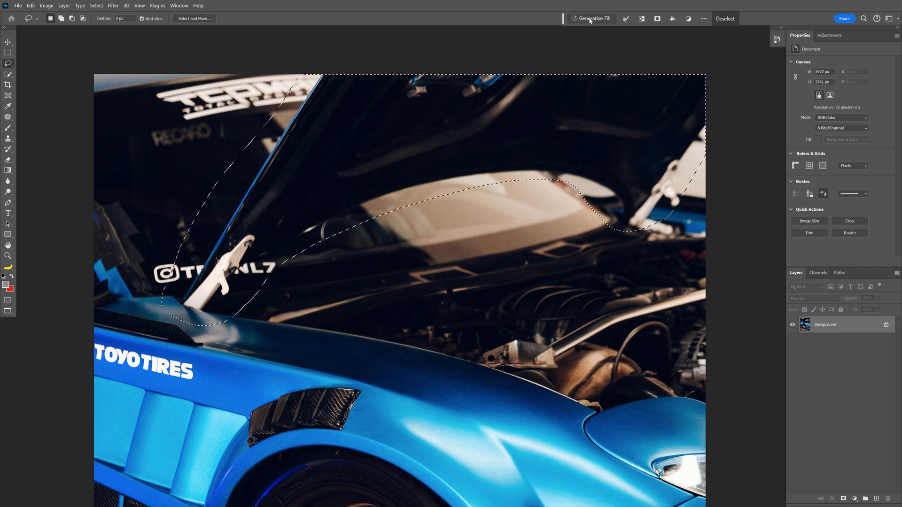
# Drop the selection, duplicate the smart-object car layer with Ctrl+J, and target the original Layer 0.
pyautogui.click(594, 18)
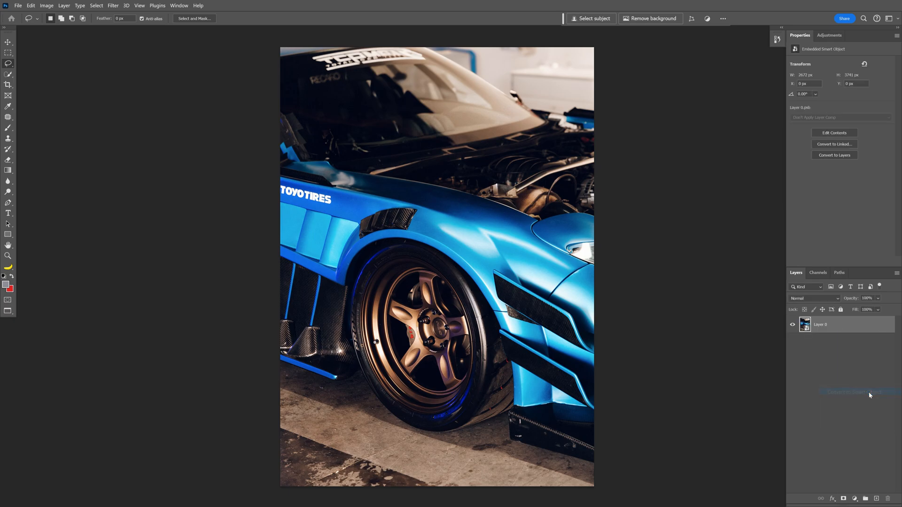
pyautogui.press('Ctrl+J')
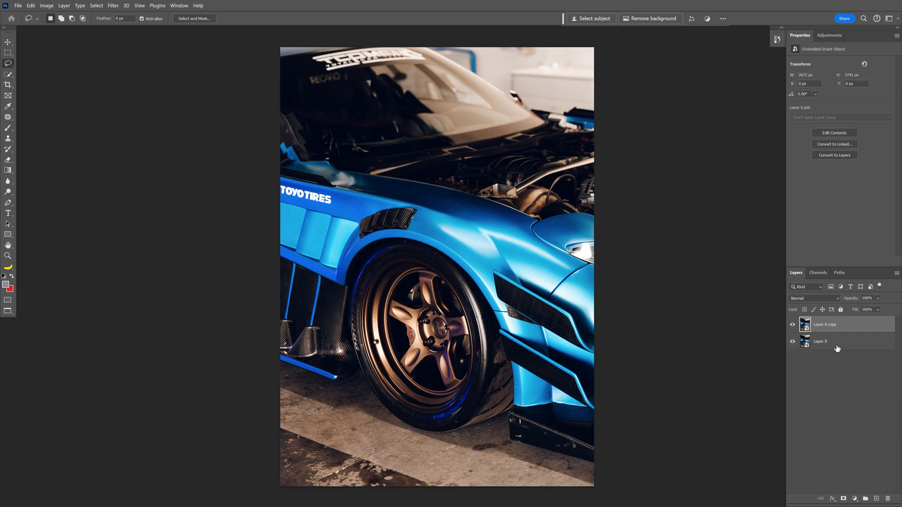
pyautogui.click(794, 325)
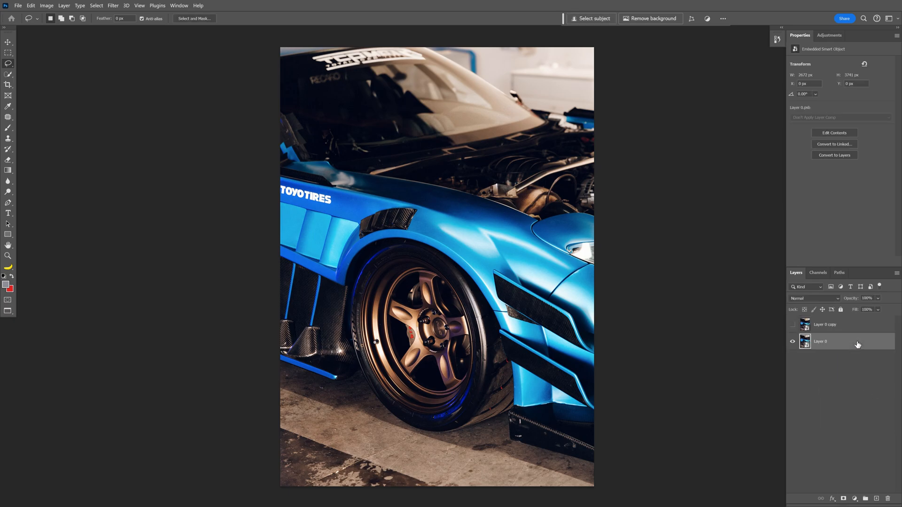
# Add a Spin Blur from the Blur Gallery and stretch and tilt its ellipse to fit the front wheel rim.
pyautogui.click(113, 6)
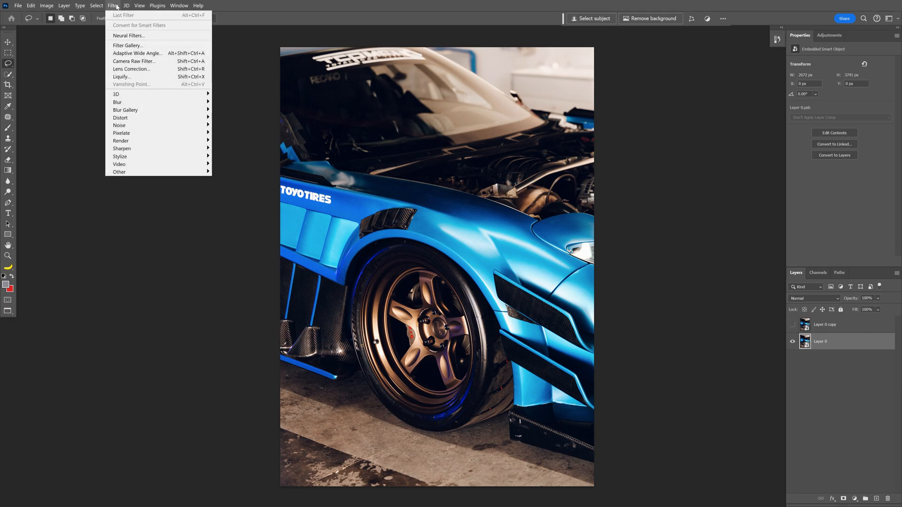
pyautogui.moveTo(229, 134)
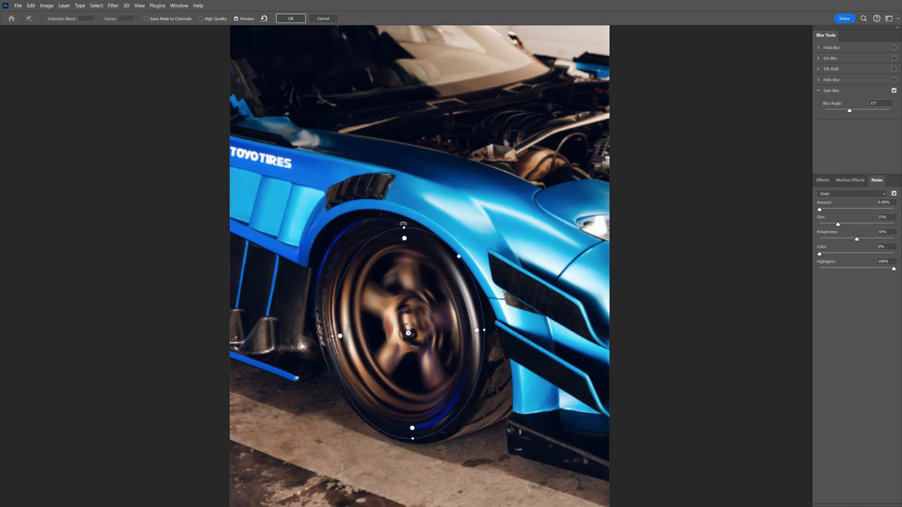
pyautogui.moveTo(339, 336); pyautogui.dragTo(322, 338)
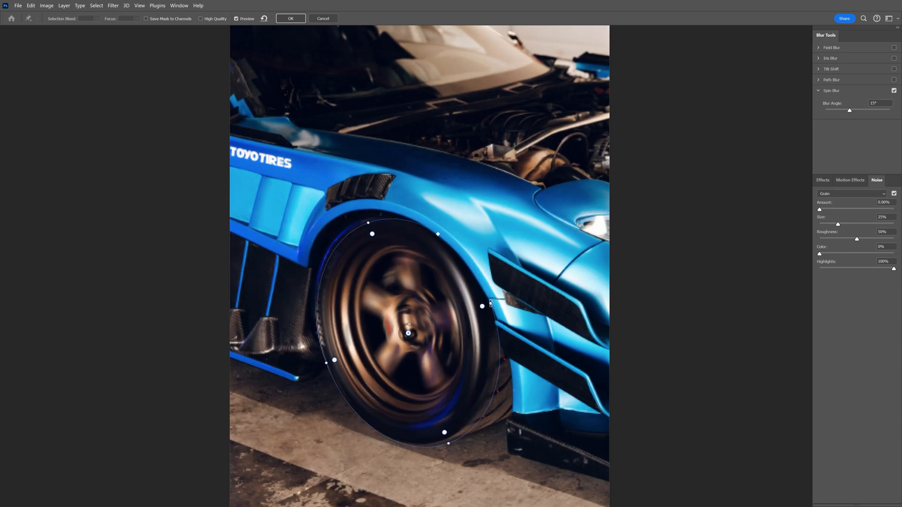
pyautogui.moveTo(408, 333); pyautogui.dragTo(404, 328)
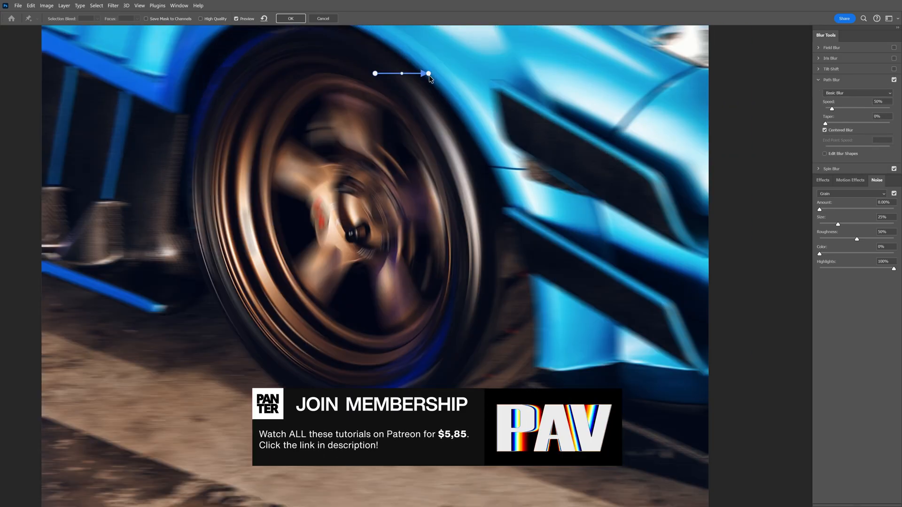
# Draw and bend a Path Blur across the wheel at 60% speed, then commit both blurs as a smart filter.
pyautogui.moveTo(429, 73); pyautogui.dragTo(414, 426)
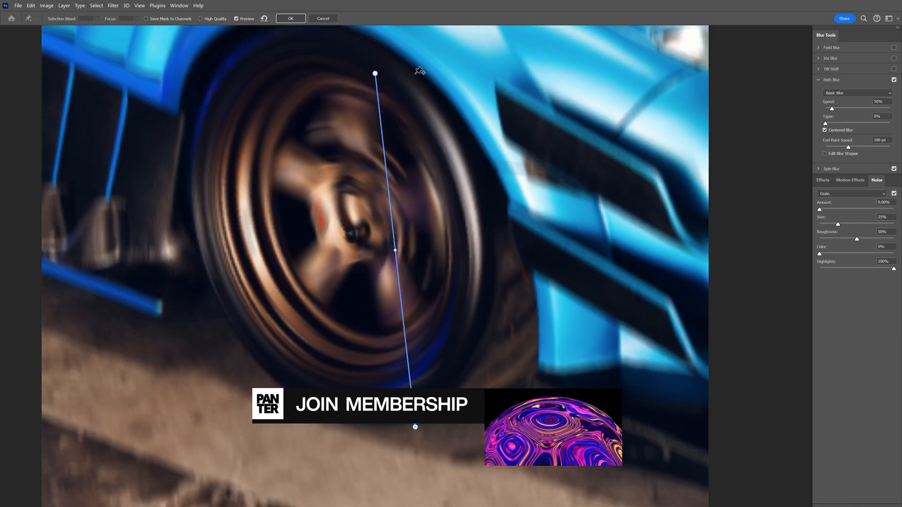
pyautogui.moveTo(375, 73); pyautogui.dragTo(553, 125)
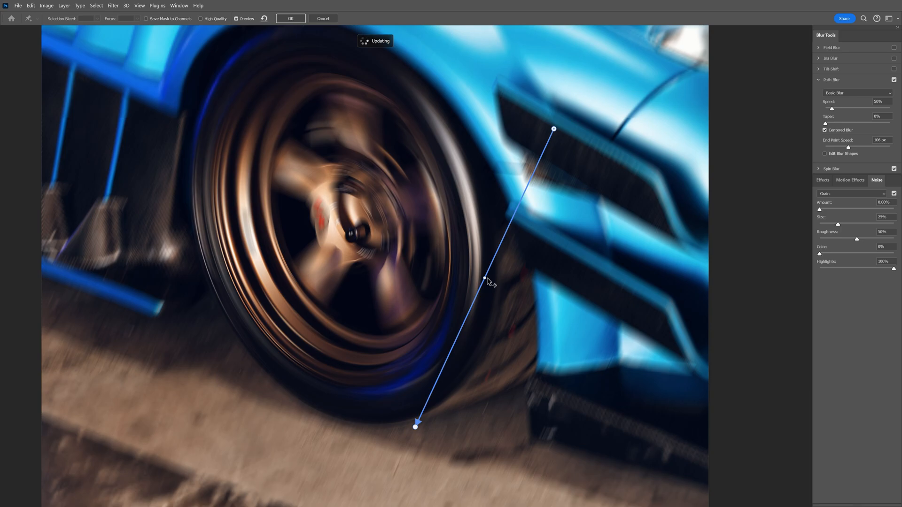
pyautogui.moveTo(486, 282); pyautogui.dragTo(535, 332)
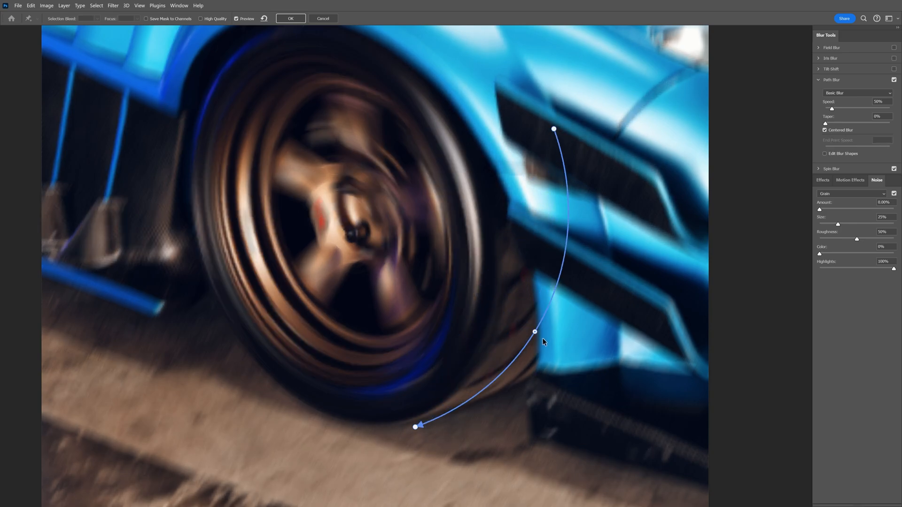
pyautogui.moveTo(535, 332); pyautogui.dragTo(541, 344)
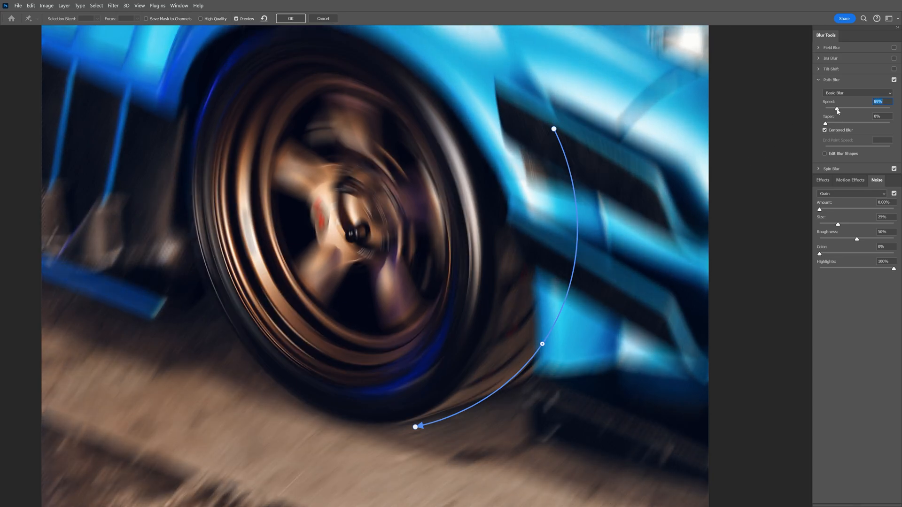
pyautogui.click(290, 18)
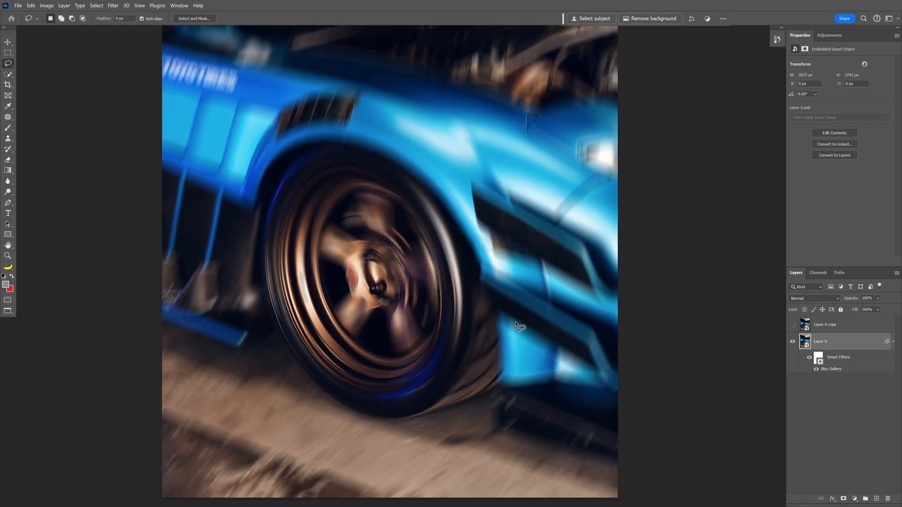
pyautogui.moveTo(819, 360)
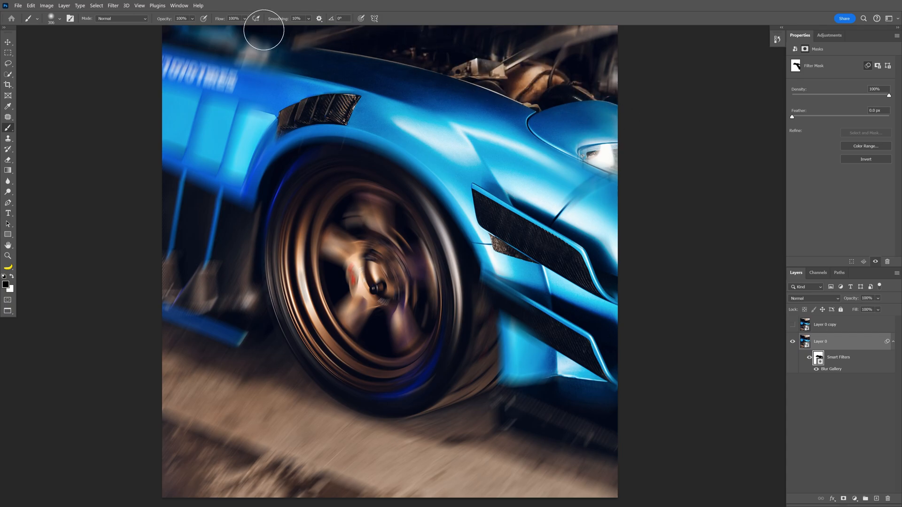
# Paint black on the smart filter mask over the car body and ground to keep them sharp.
pyautogui.moveTo(262, 30); pyautogui.dragTo(172, 355)
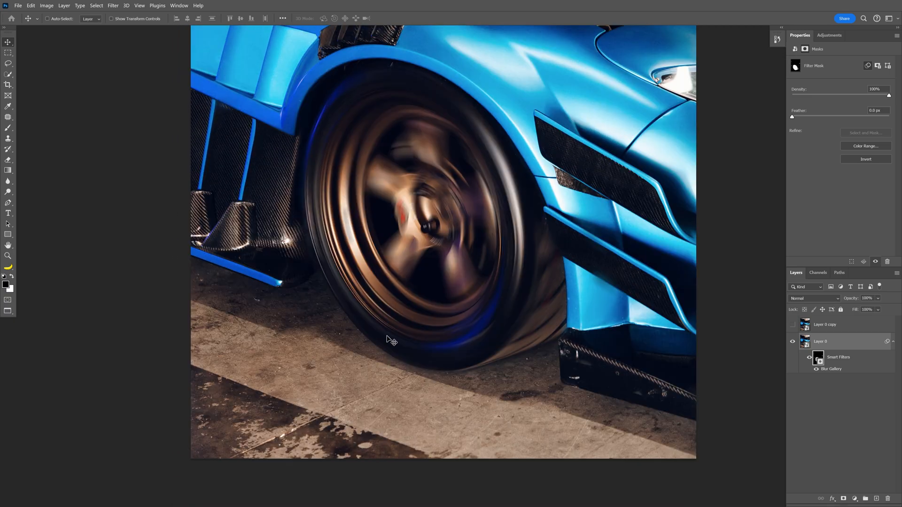
pyautogui.moveTo(414, 356)
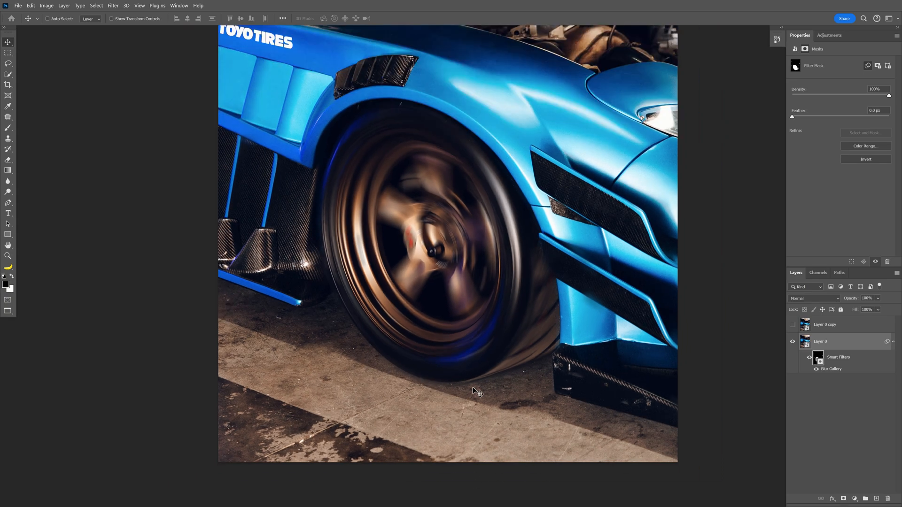
# Show Layer 0 copy and give it a straight Path Blur along the ground at 73% speed.
pyautogui.click(834, 324)
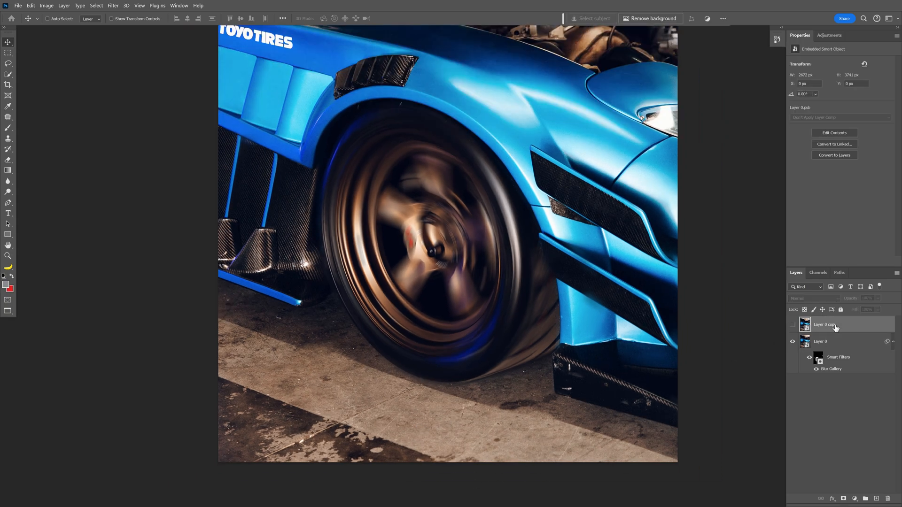
pyautogui.click(794, 325)
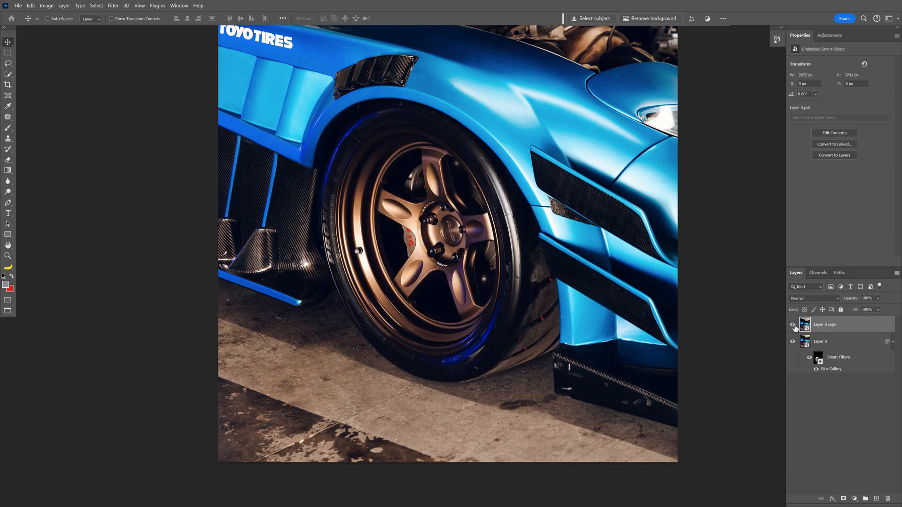
pyautogui.click(113, 6)
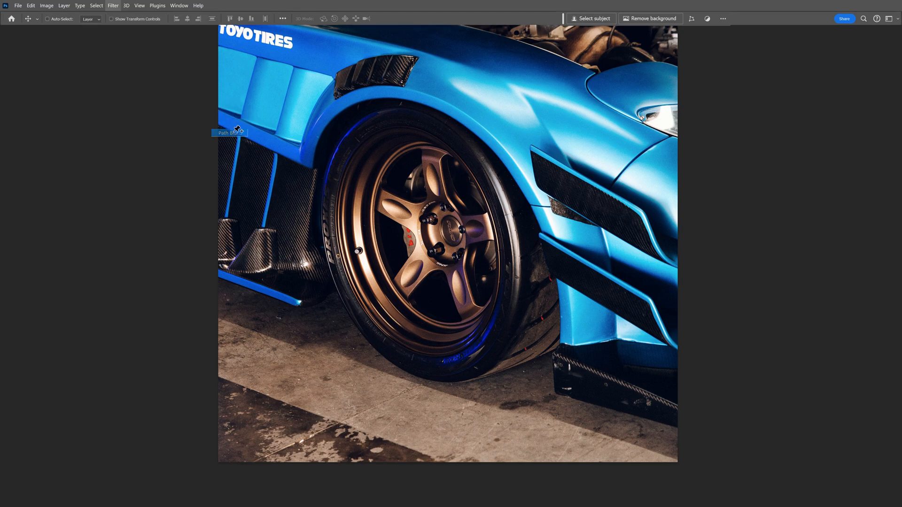
pyautogui.click(239, 132)
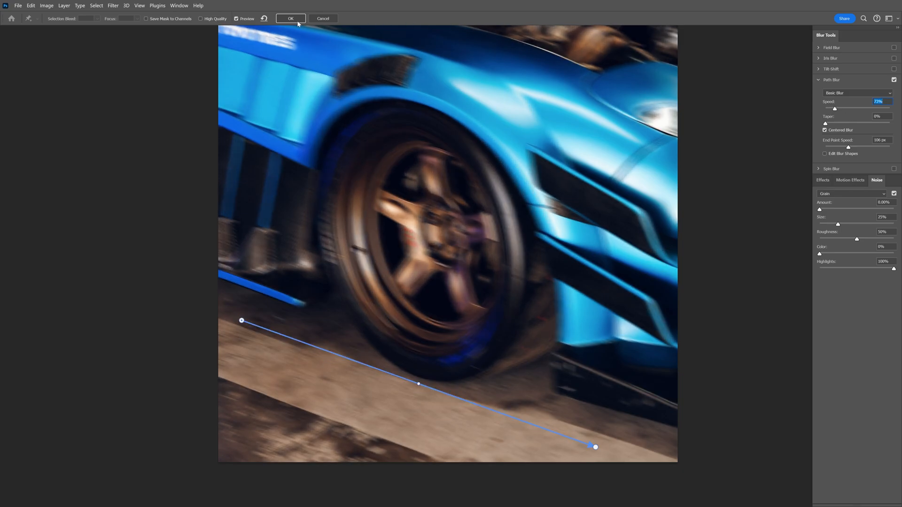
pyautogui.click(290, 18)
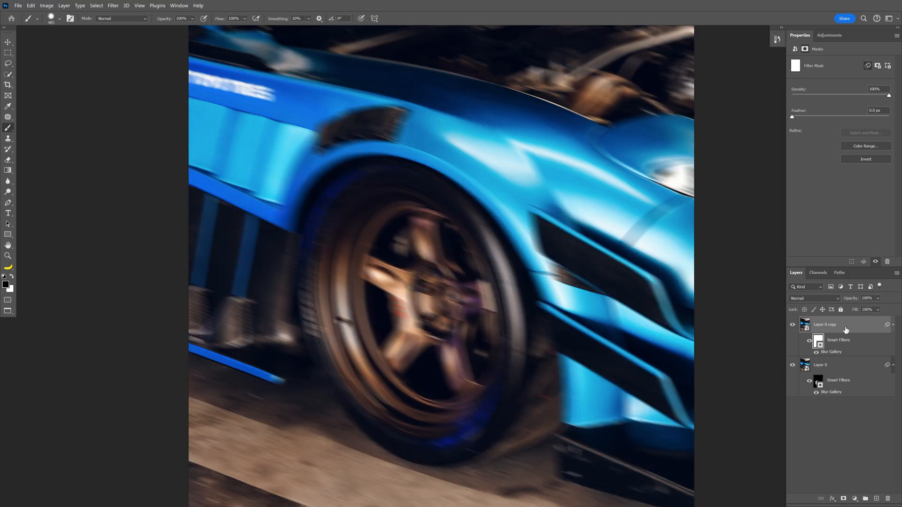
# Add a layer mask to Layer 0 copy and paint black over the wheel to reveal the spinning rim below.
pyautogui.click(804, 324)
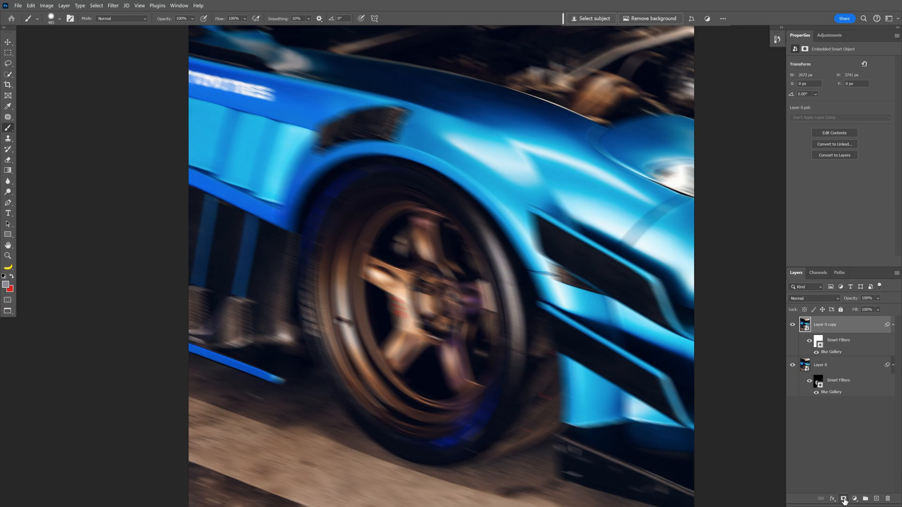
pyautogui.click(845, 498)
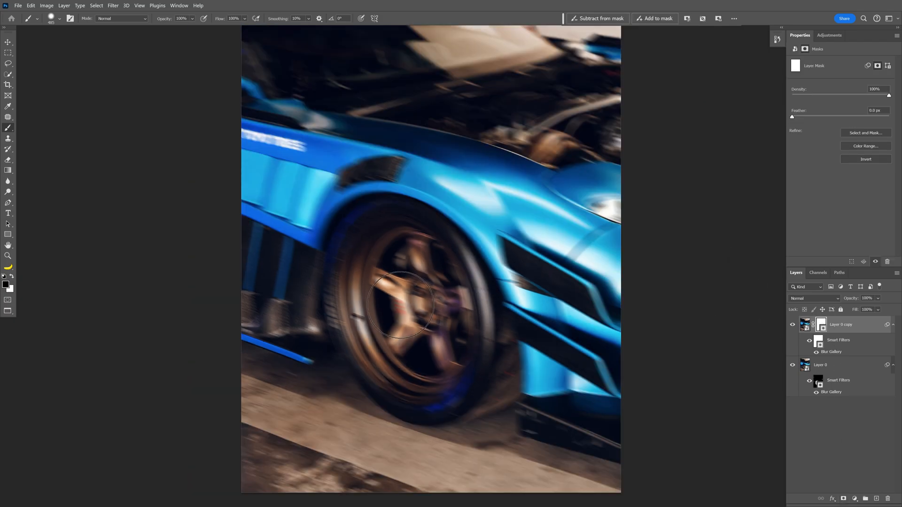
pyautogui.moveTo(397, 305); pyautogui.dragTo(440, 250)
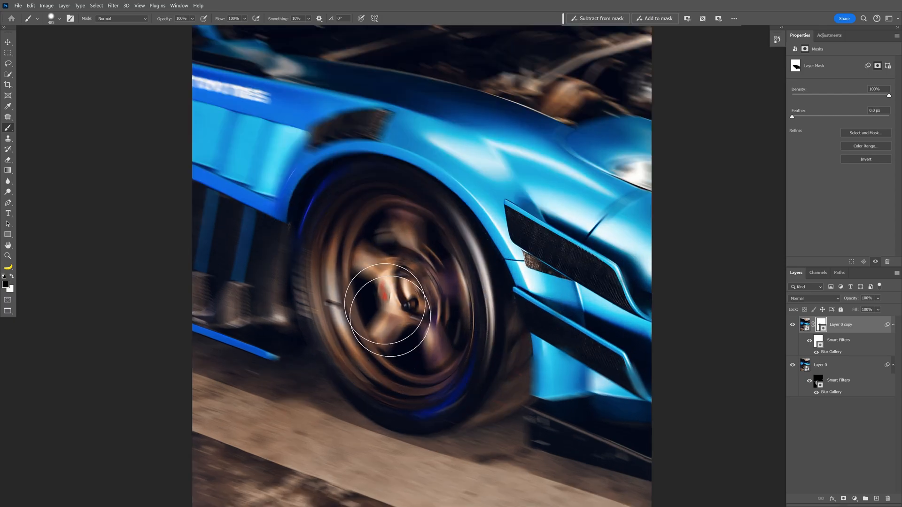
pyautogui.moveTo(385, 317); pyautogui.dragTo(485, 277)
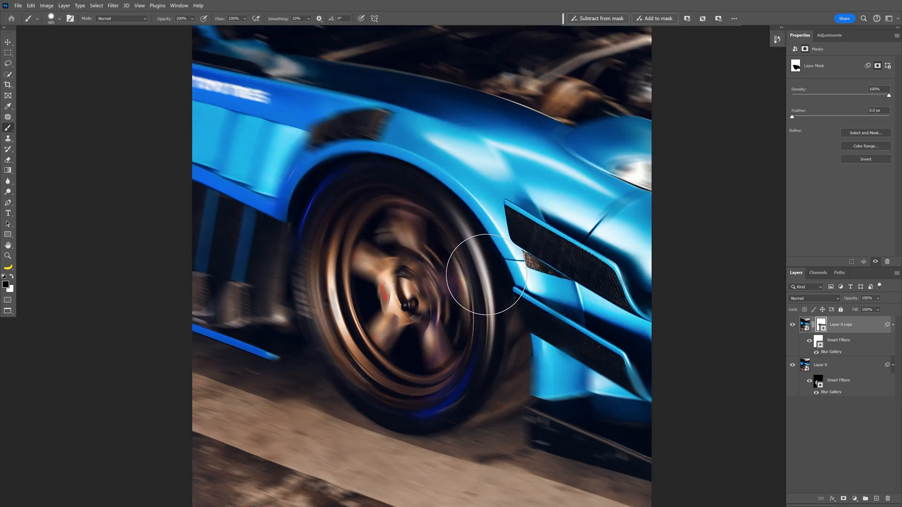